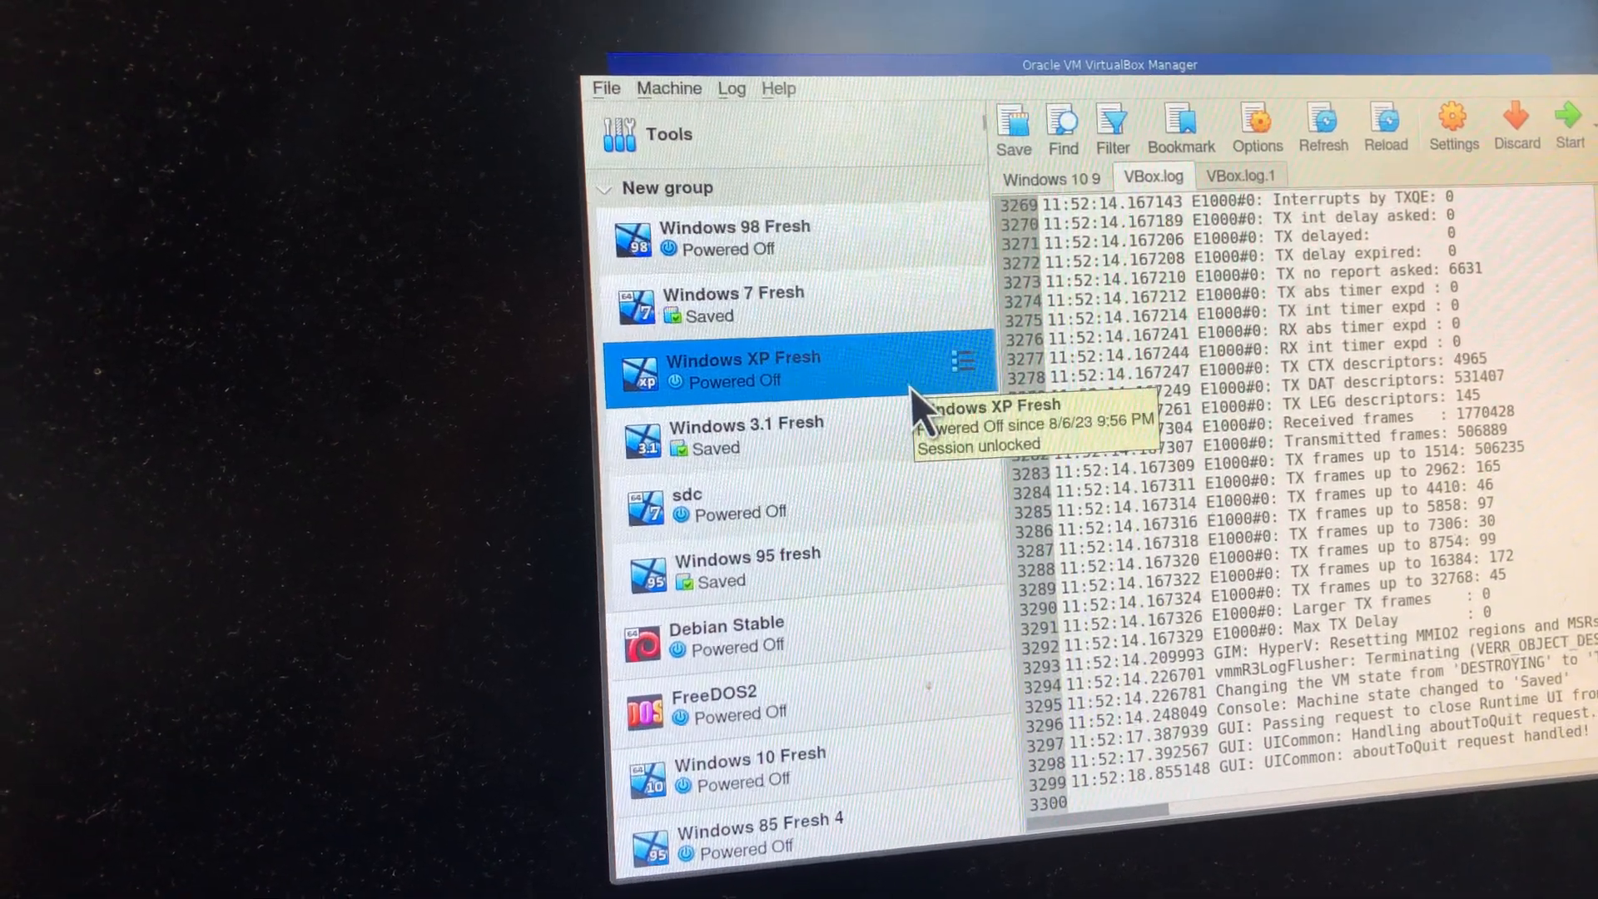
Step: Open the Settings of the Windows 95 fresh virtual machine from its context menu
click(734, 240)
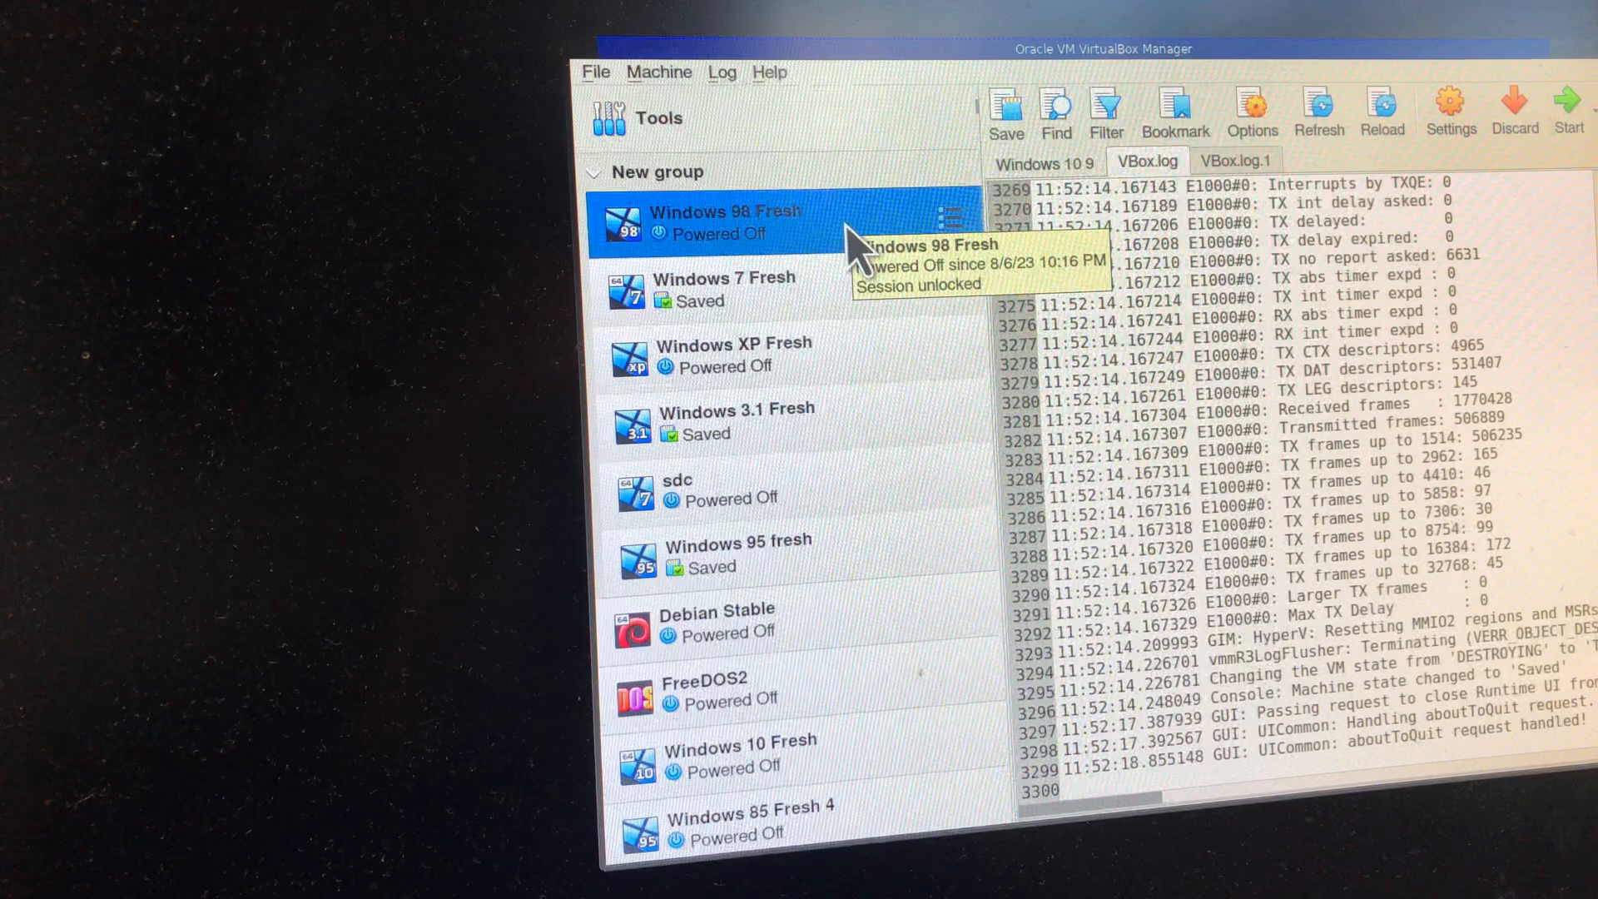
click(795, 488)
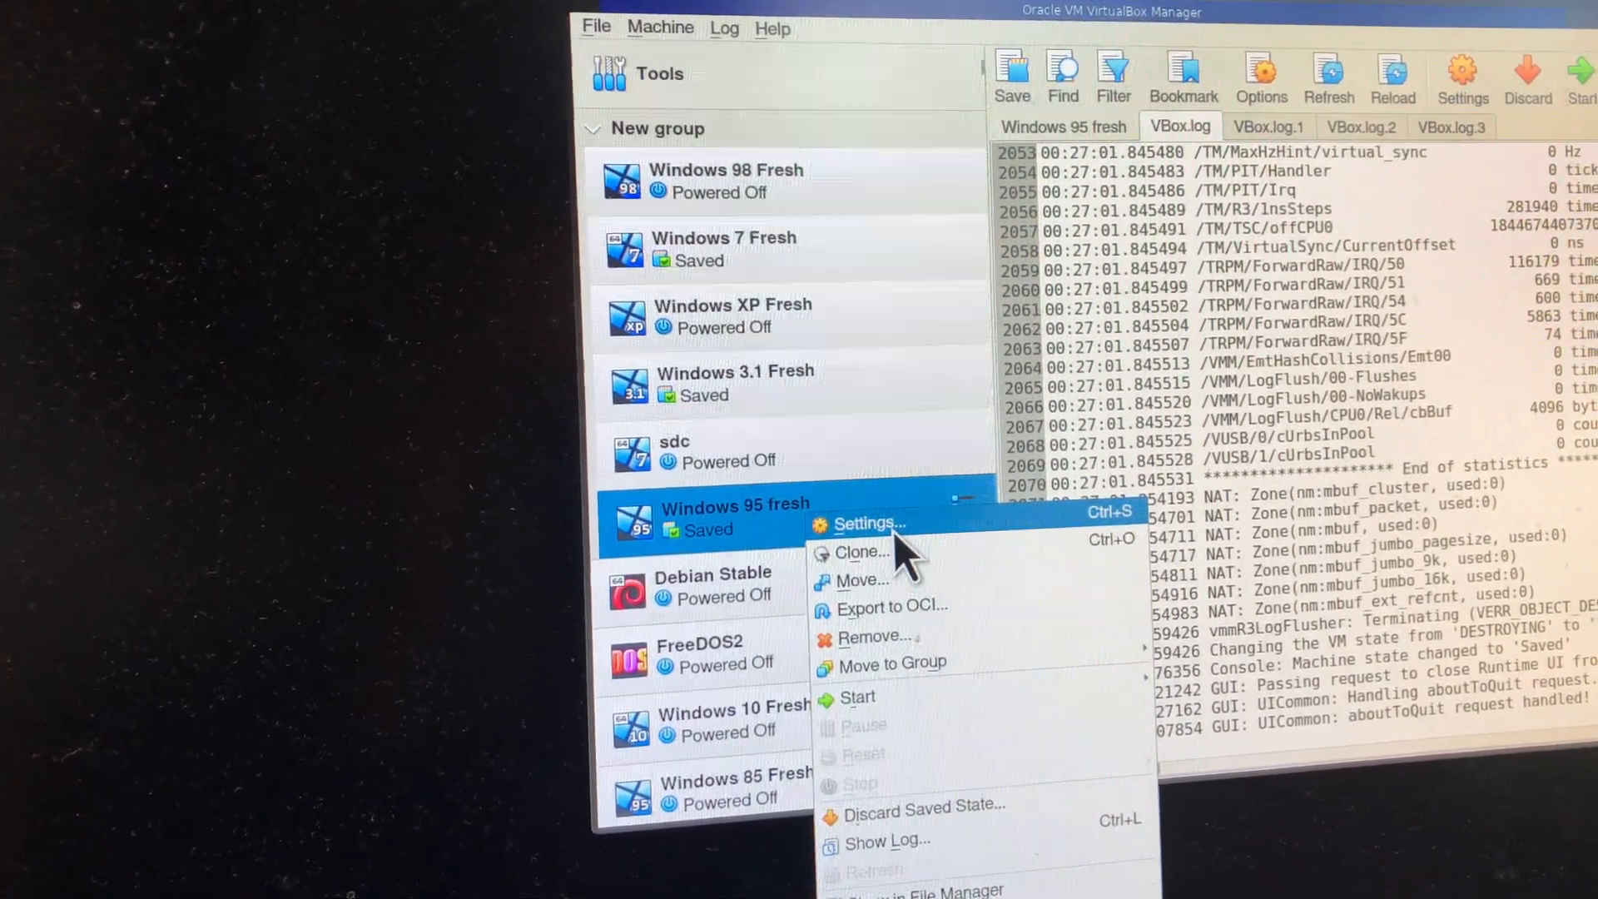
click(865, 523)
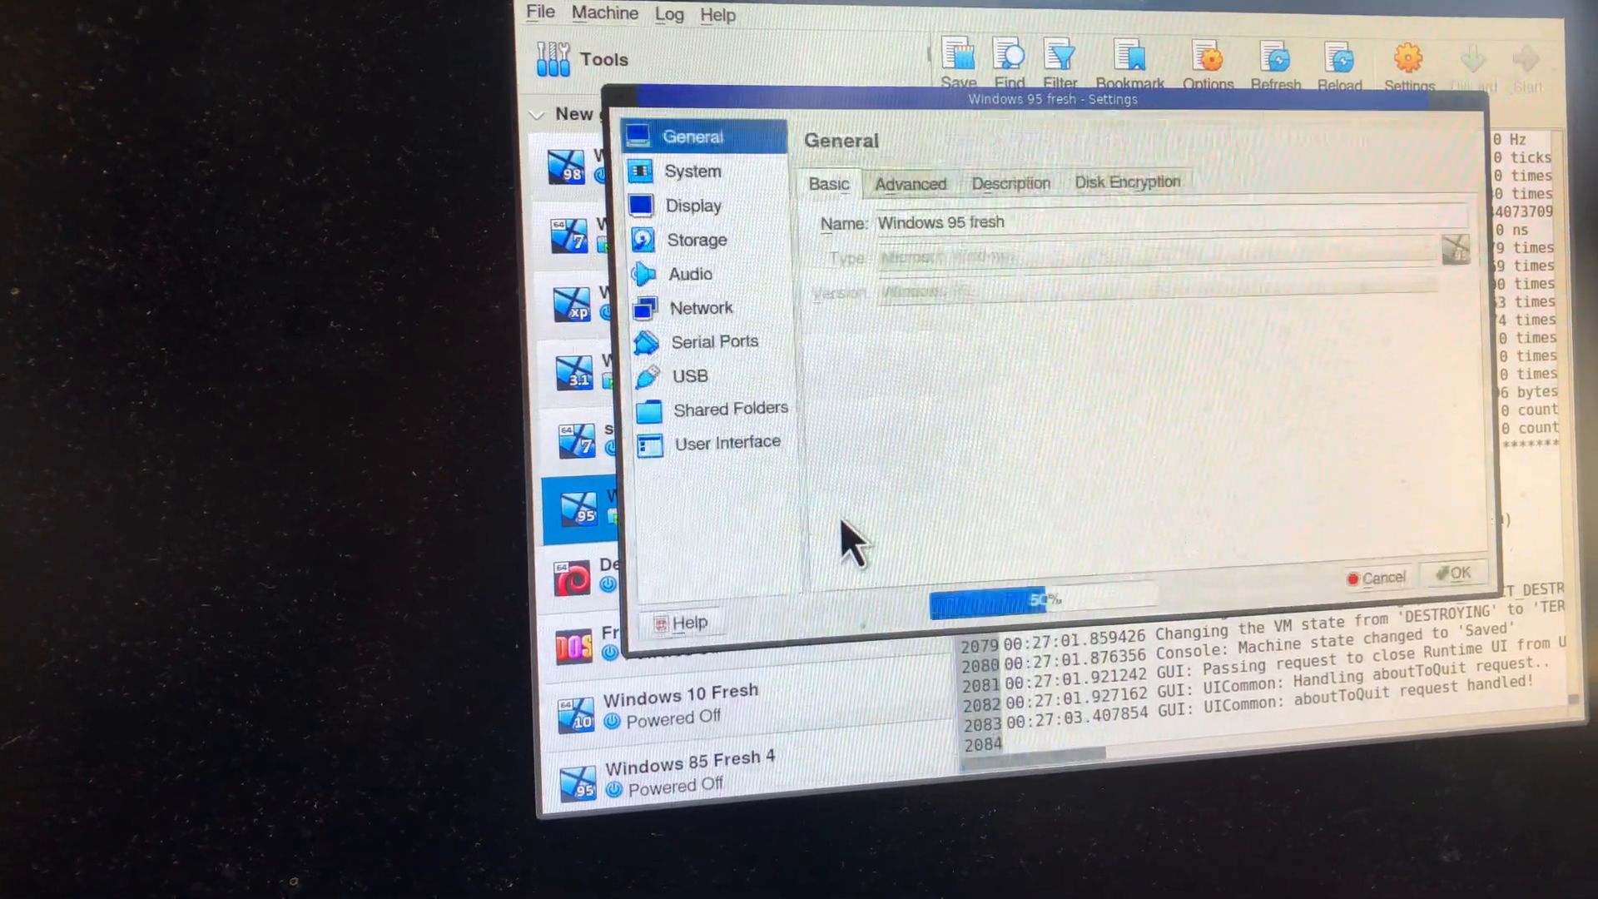
Step: Review the Serial Ports page (Port 1, host device) and close the machine settings
click(689, 374)
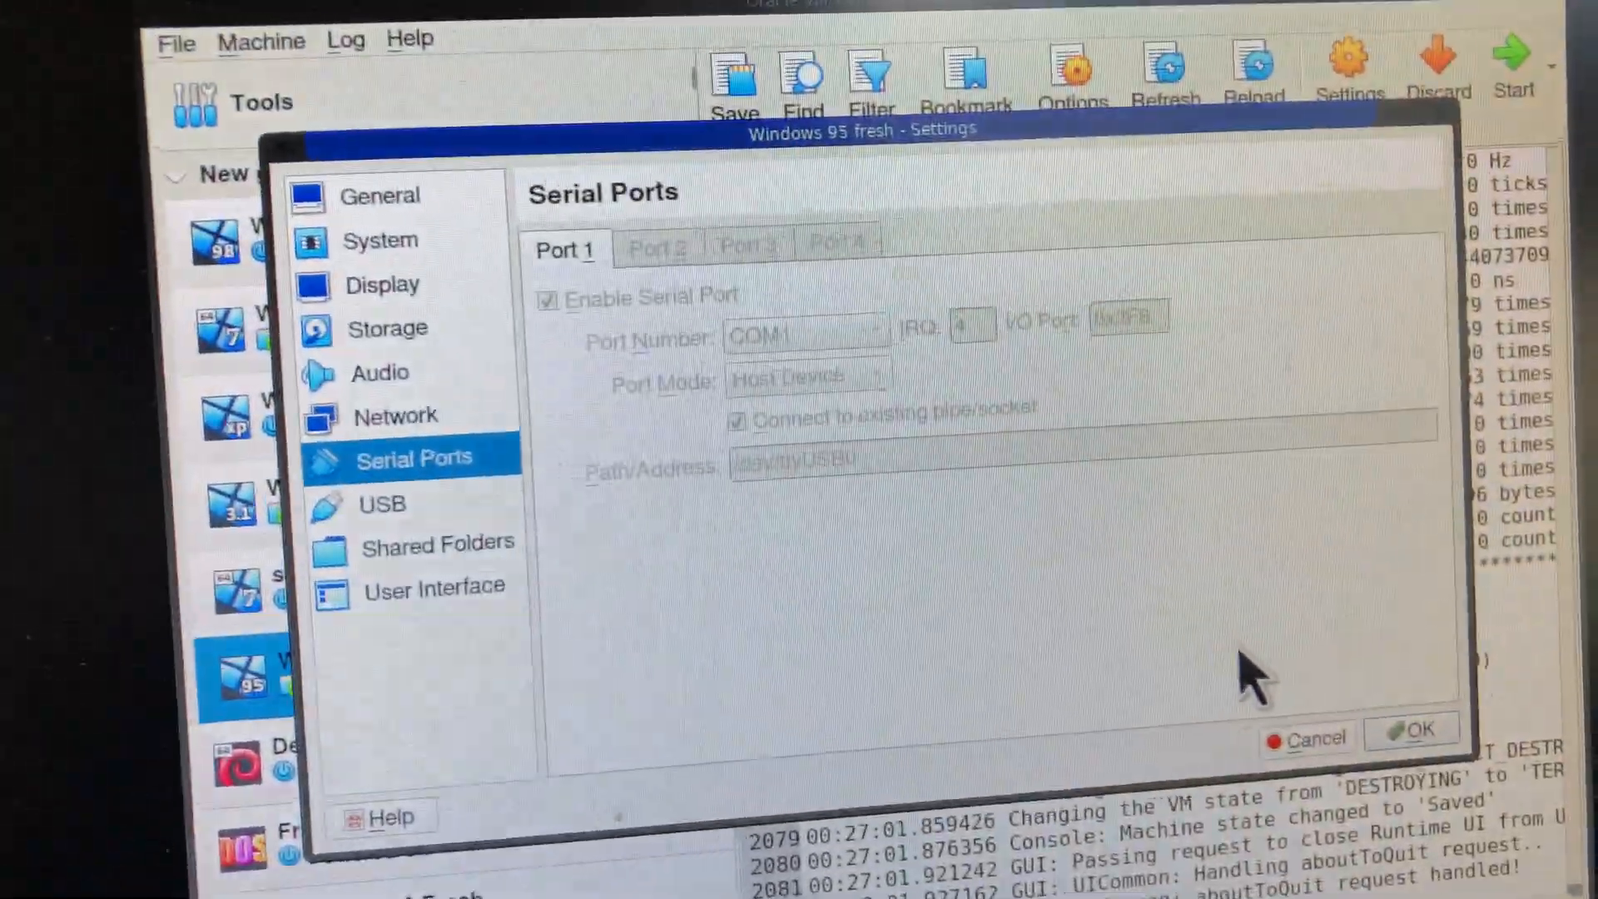
click(1308, 738)
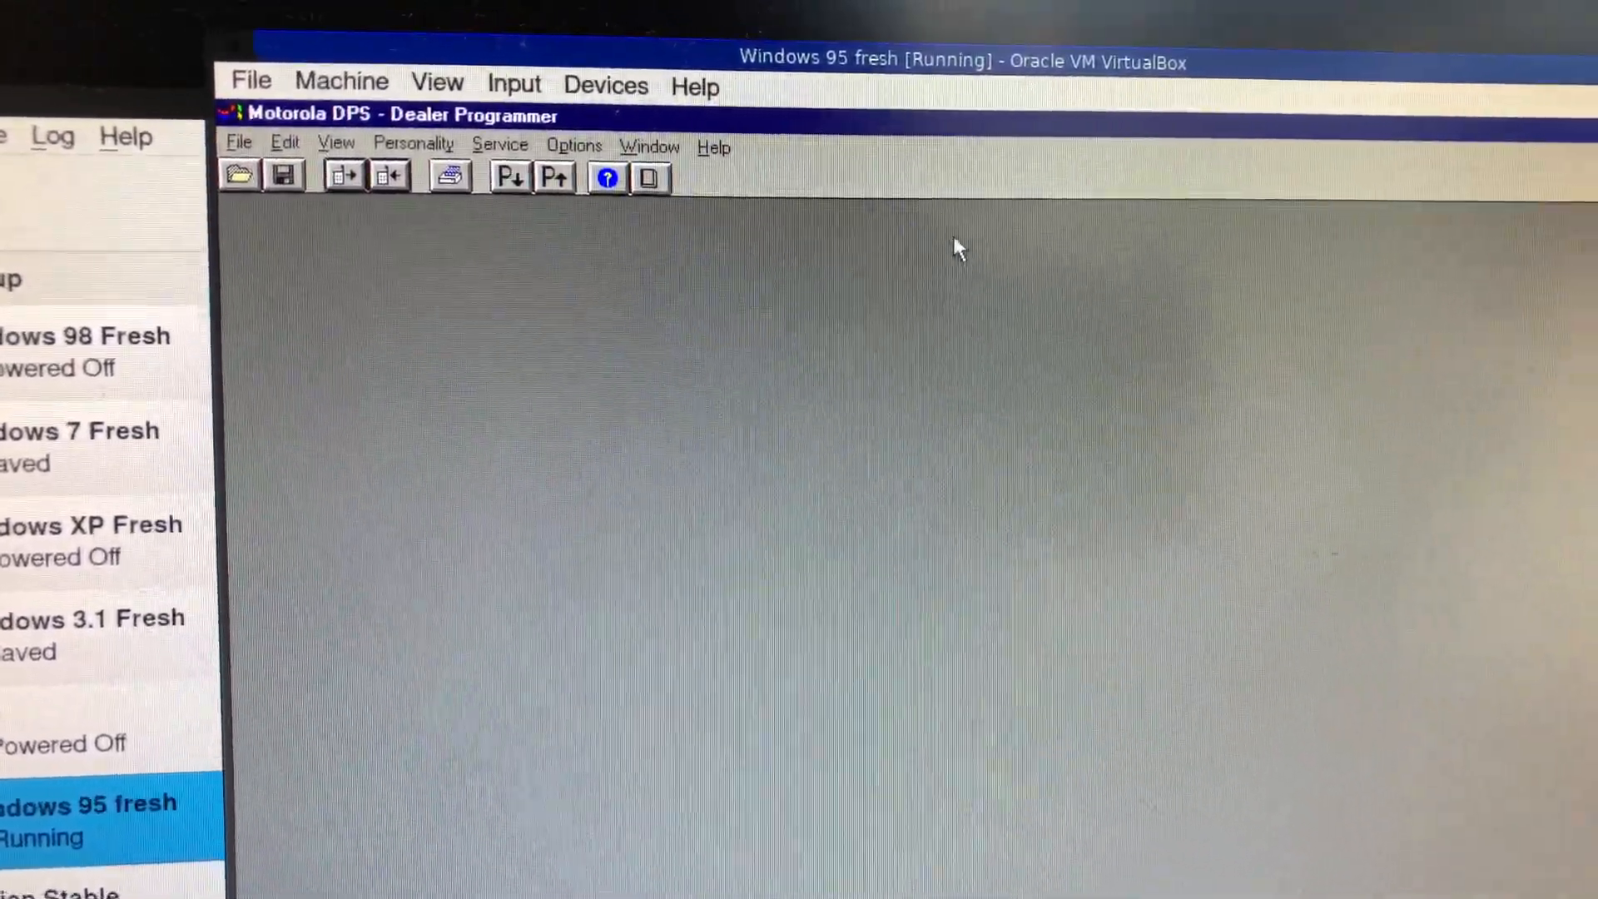
click(714, 146)
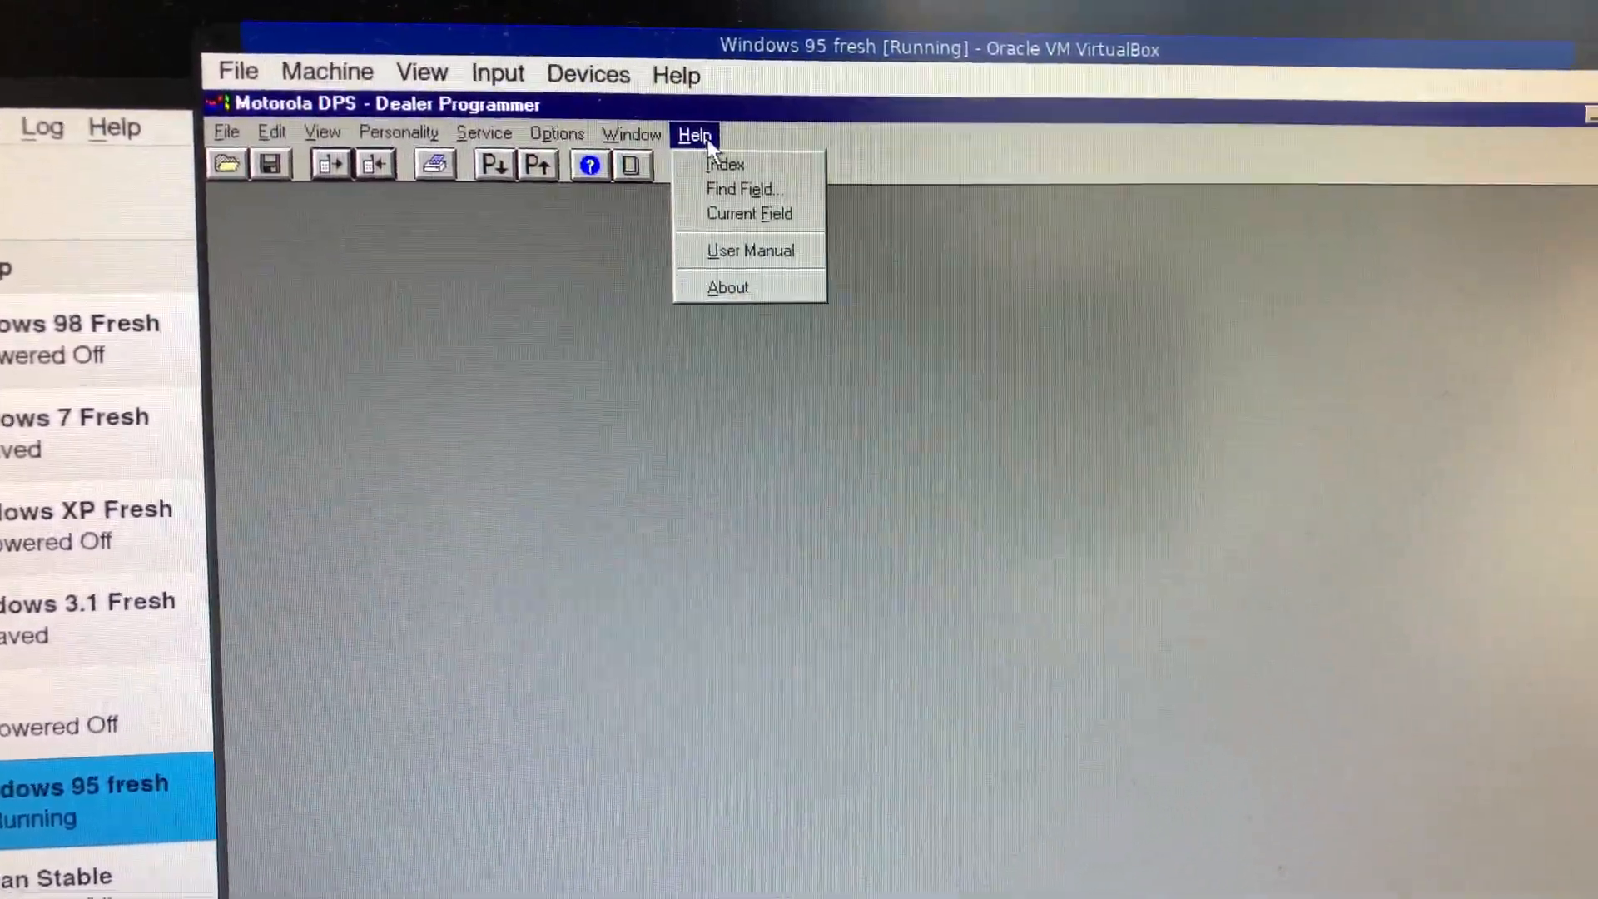
click(727, 286)
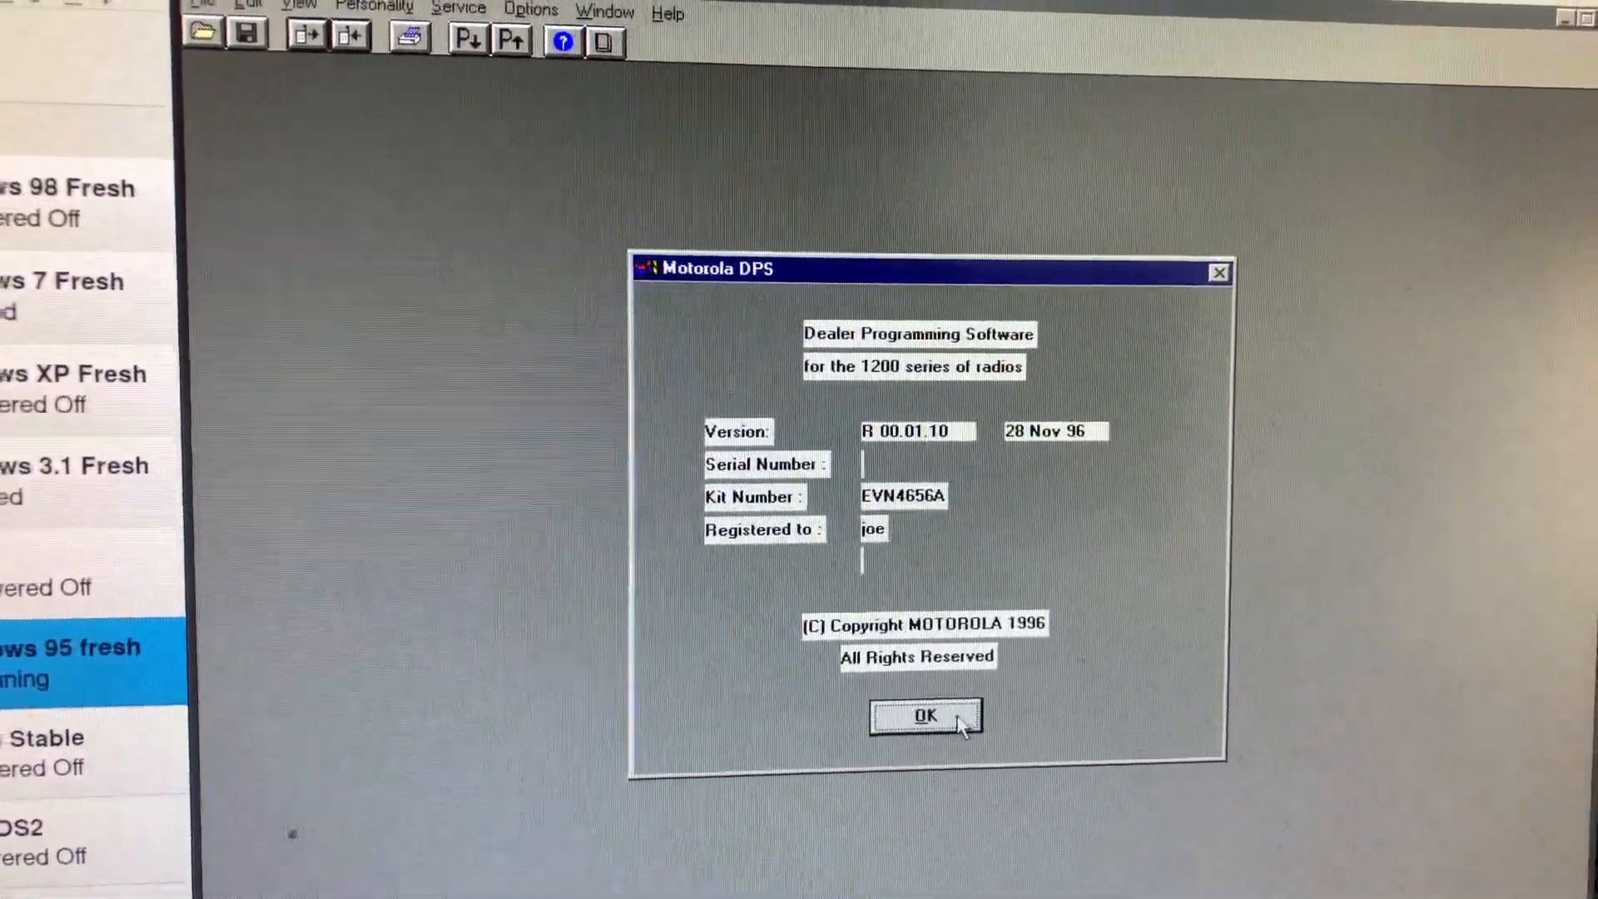
click(926, 716)
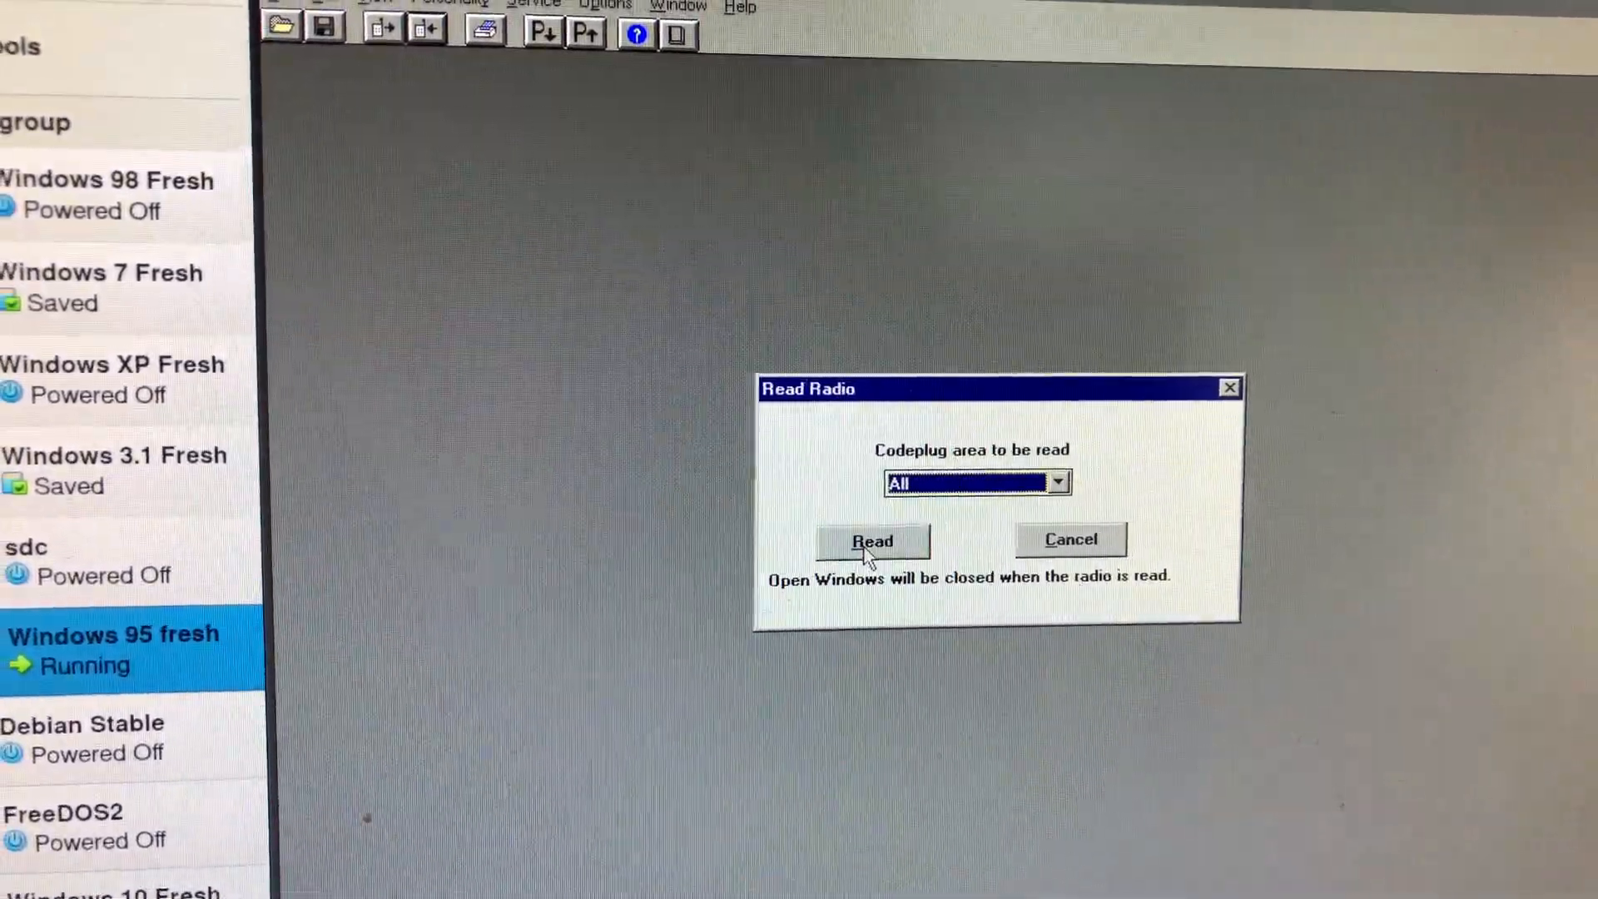
Step: Read all codeplug areas from the radio and acknowledge the successful completion
click(870, 539)
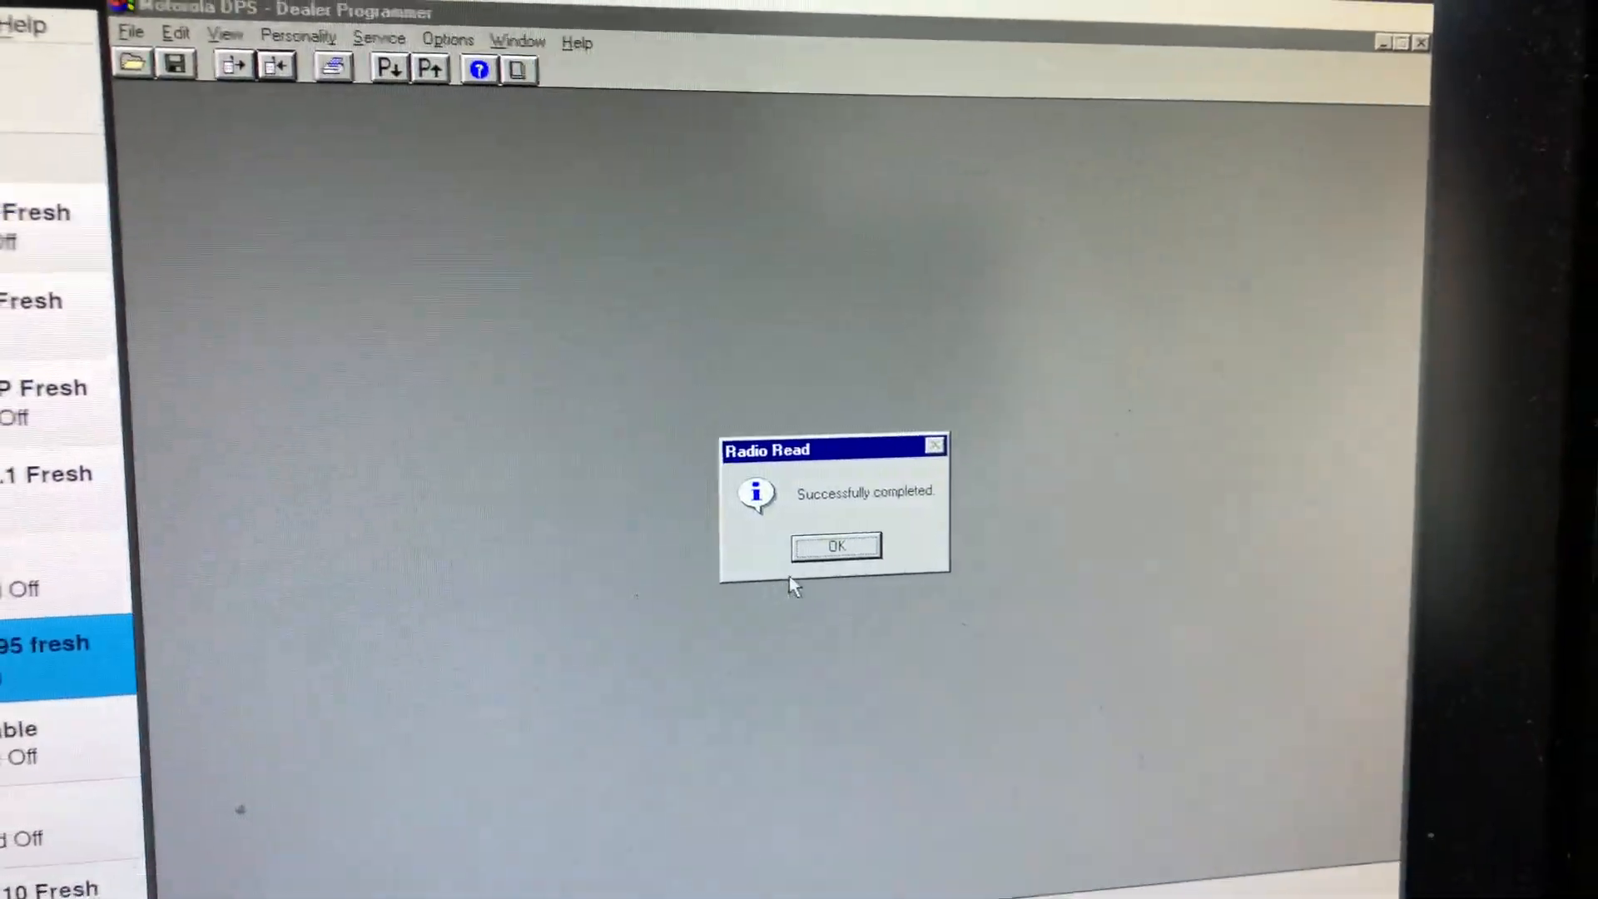
click(833, 546)
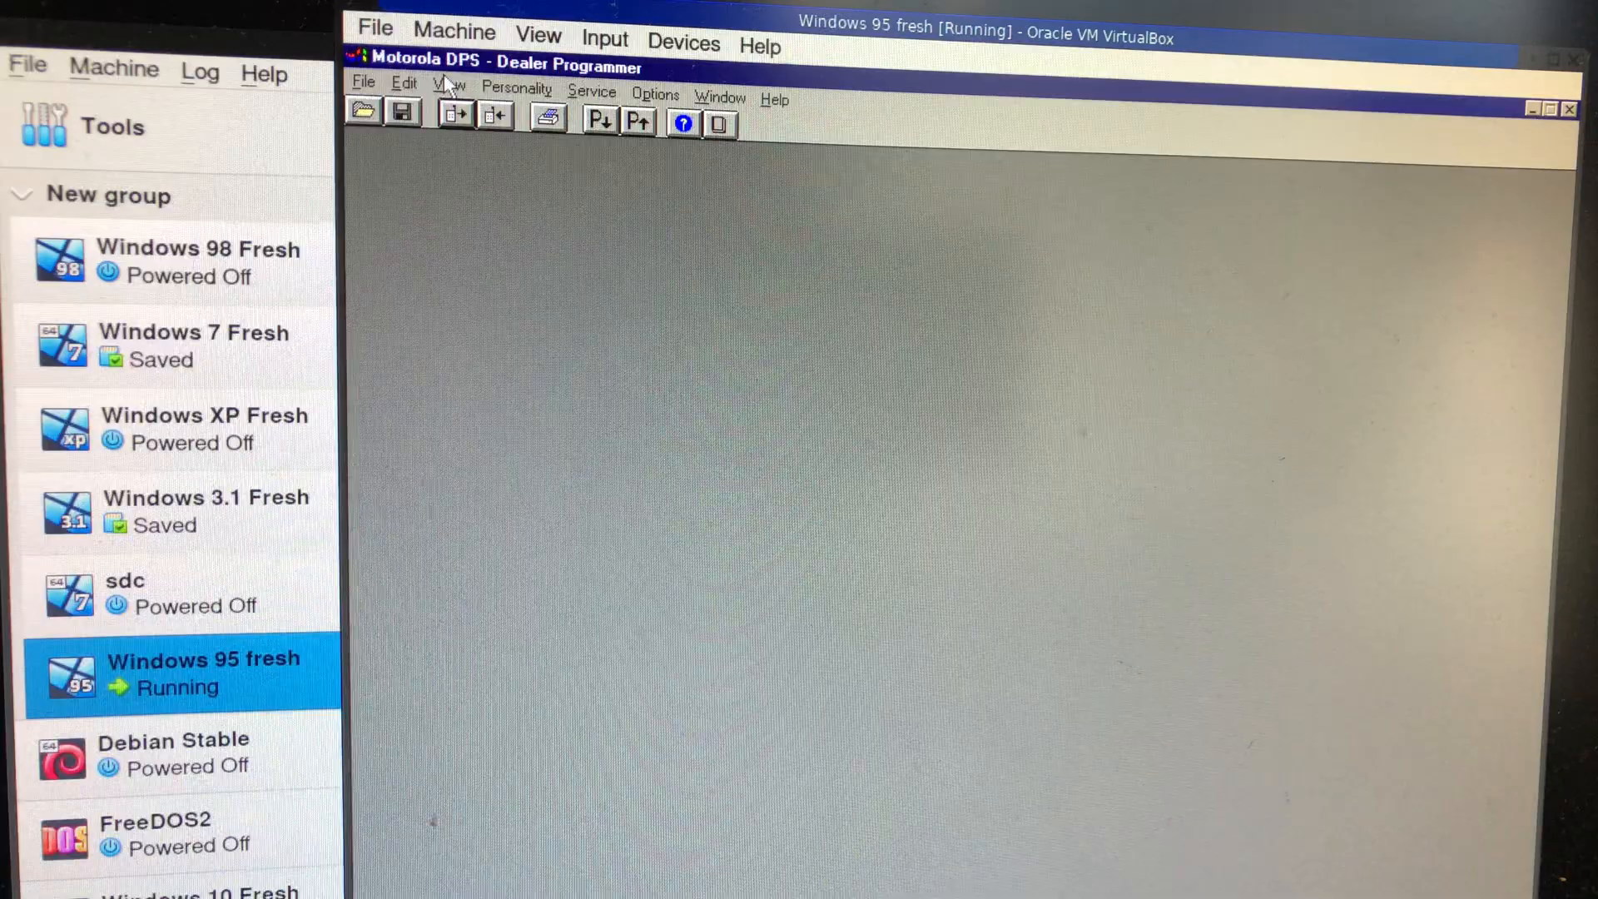
Step: Show the Edit menu's personality and common settings options
click(408, 83)
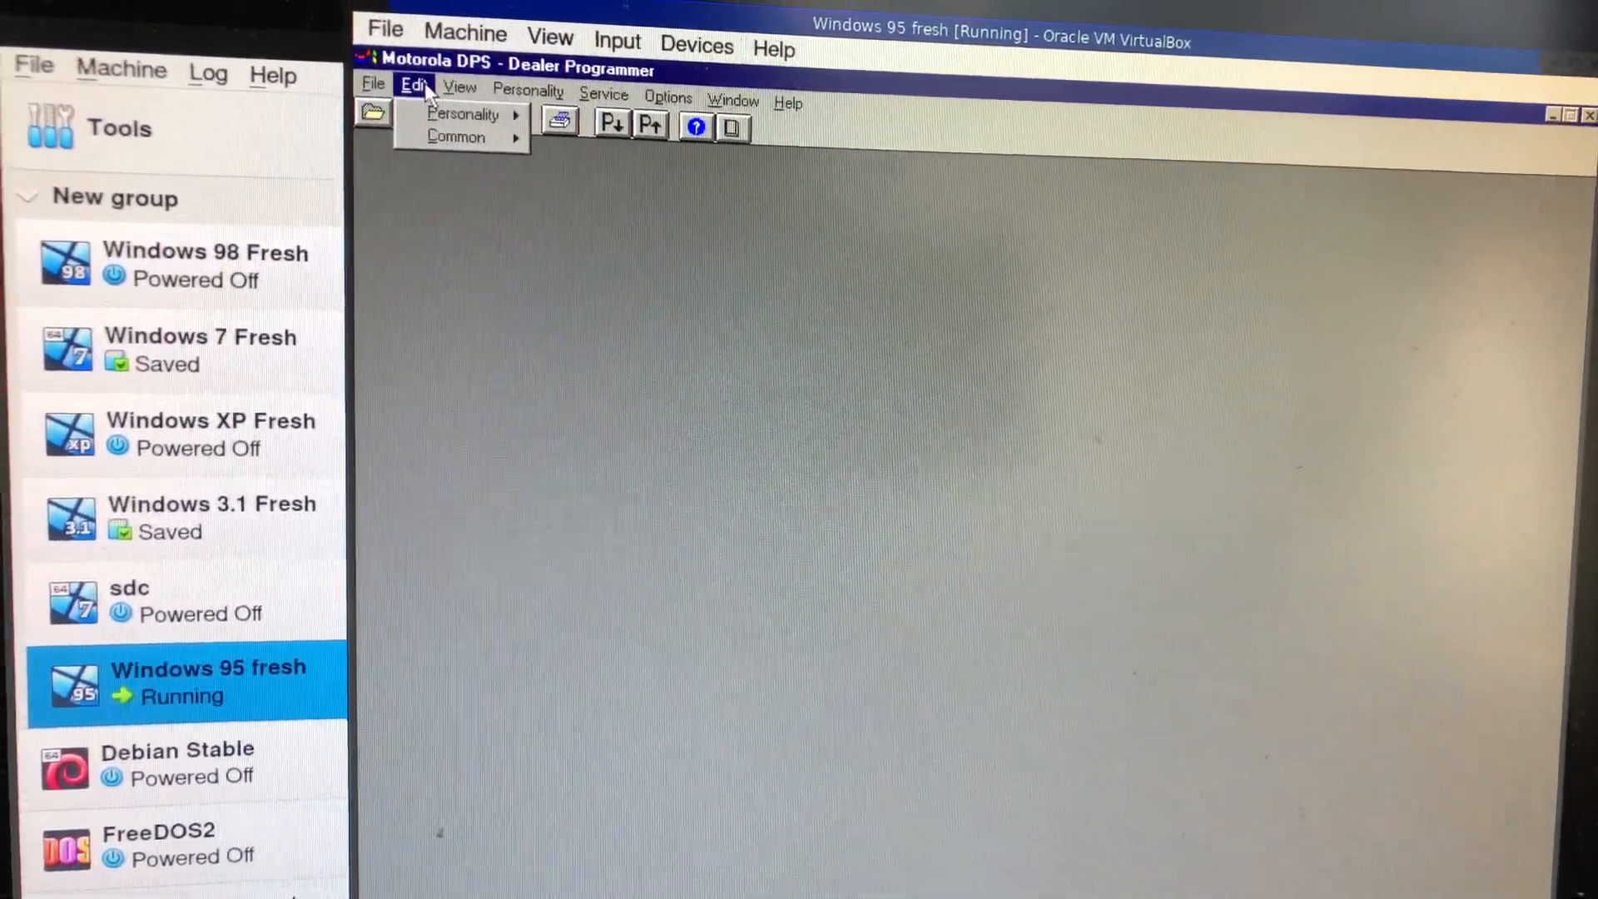
mouse_move(454, 137)
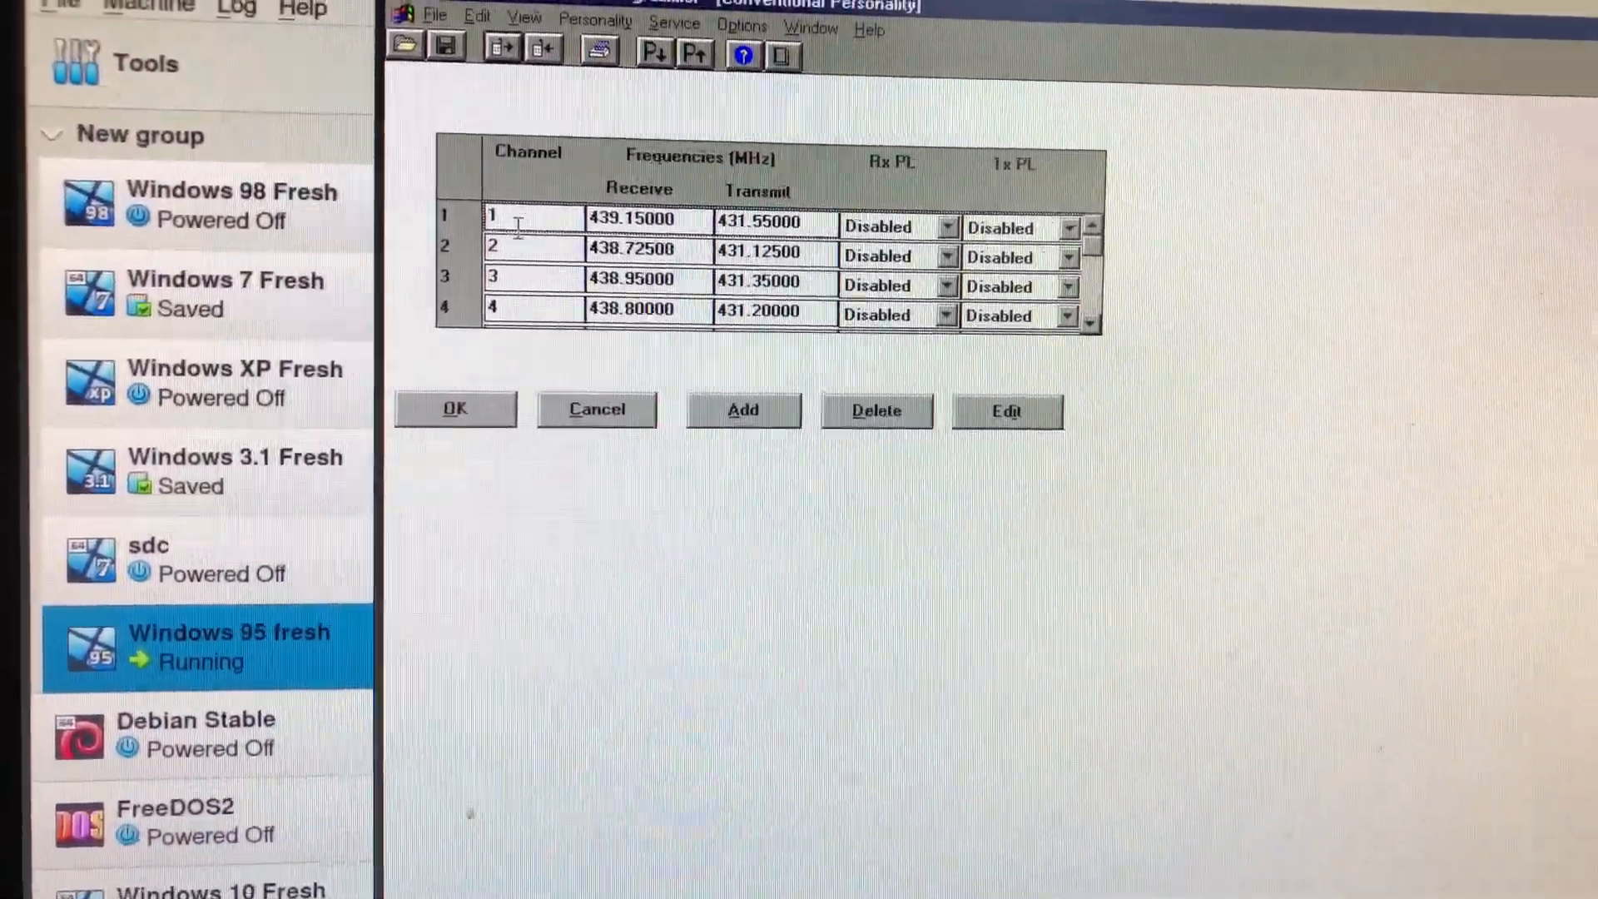
Step: Accept the channel 1 details and confirm programming the settings into the radio
click(1005, 411)
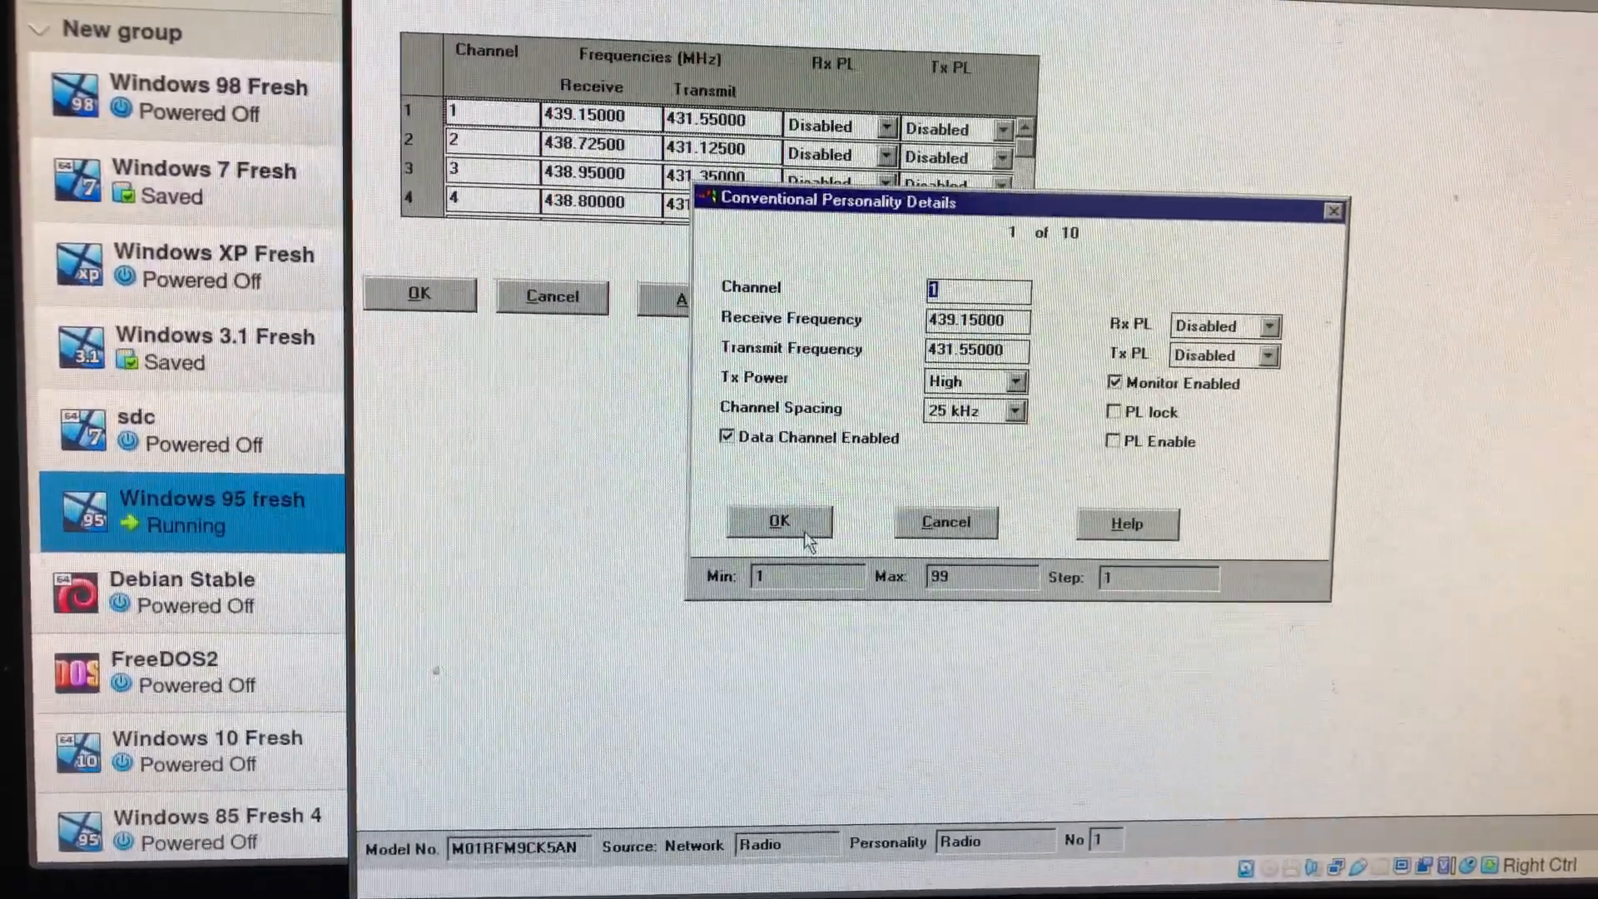
click(778, 521)
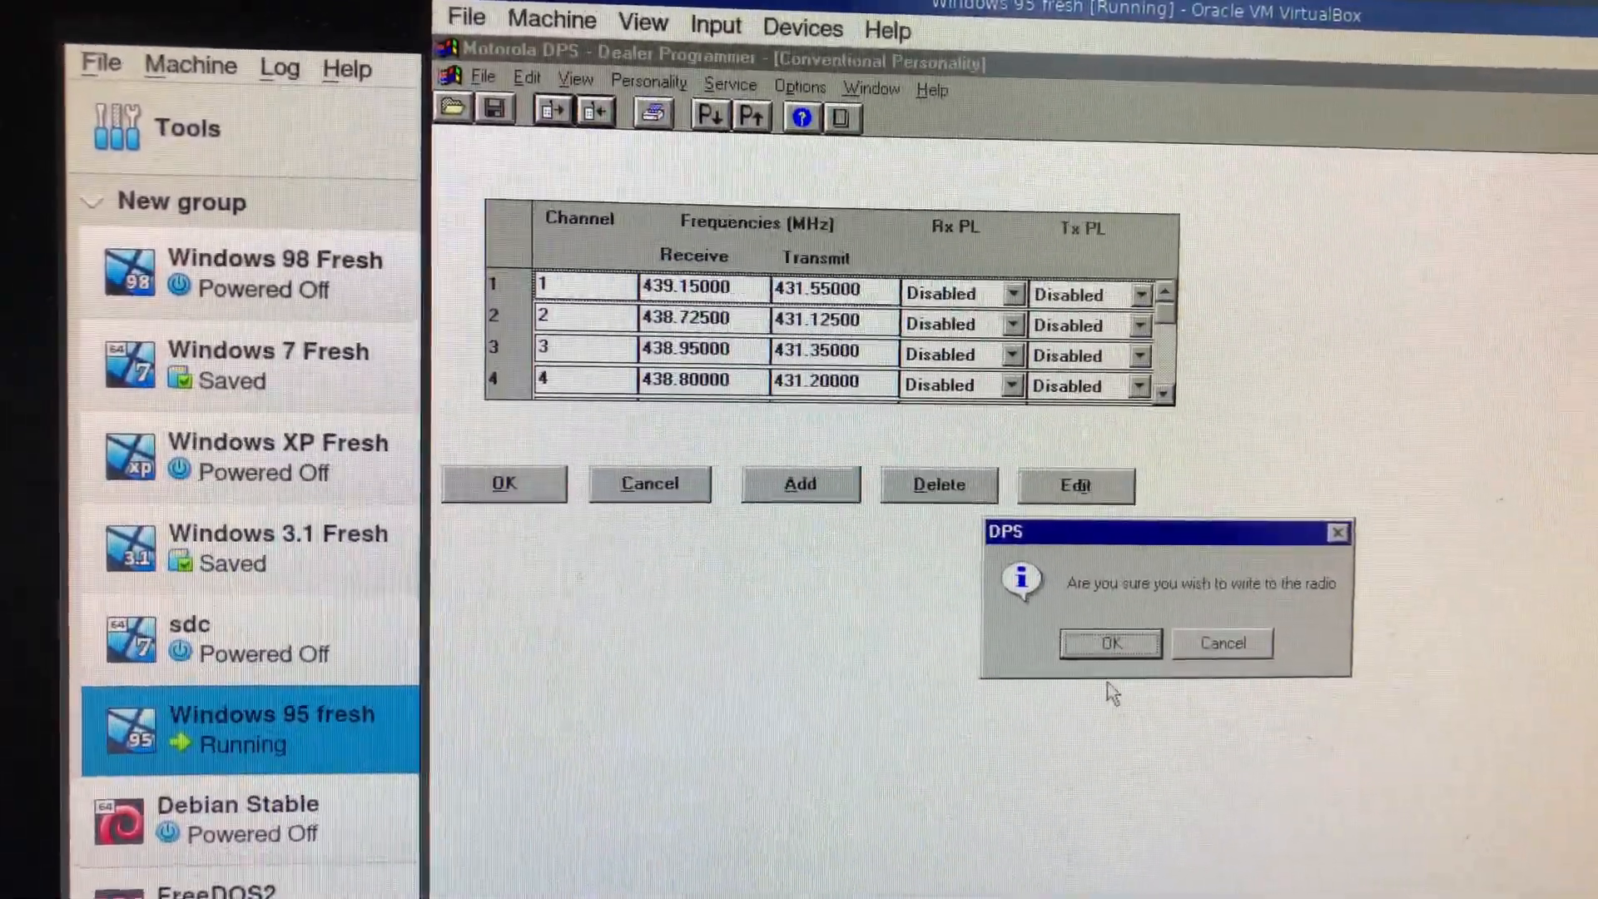
click(1110, 643)
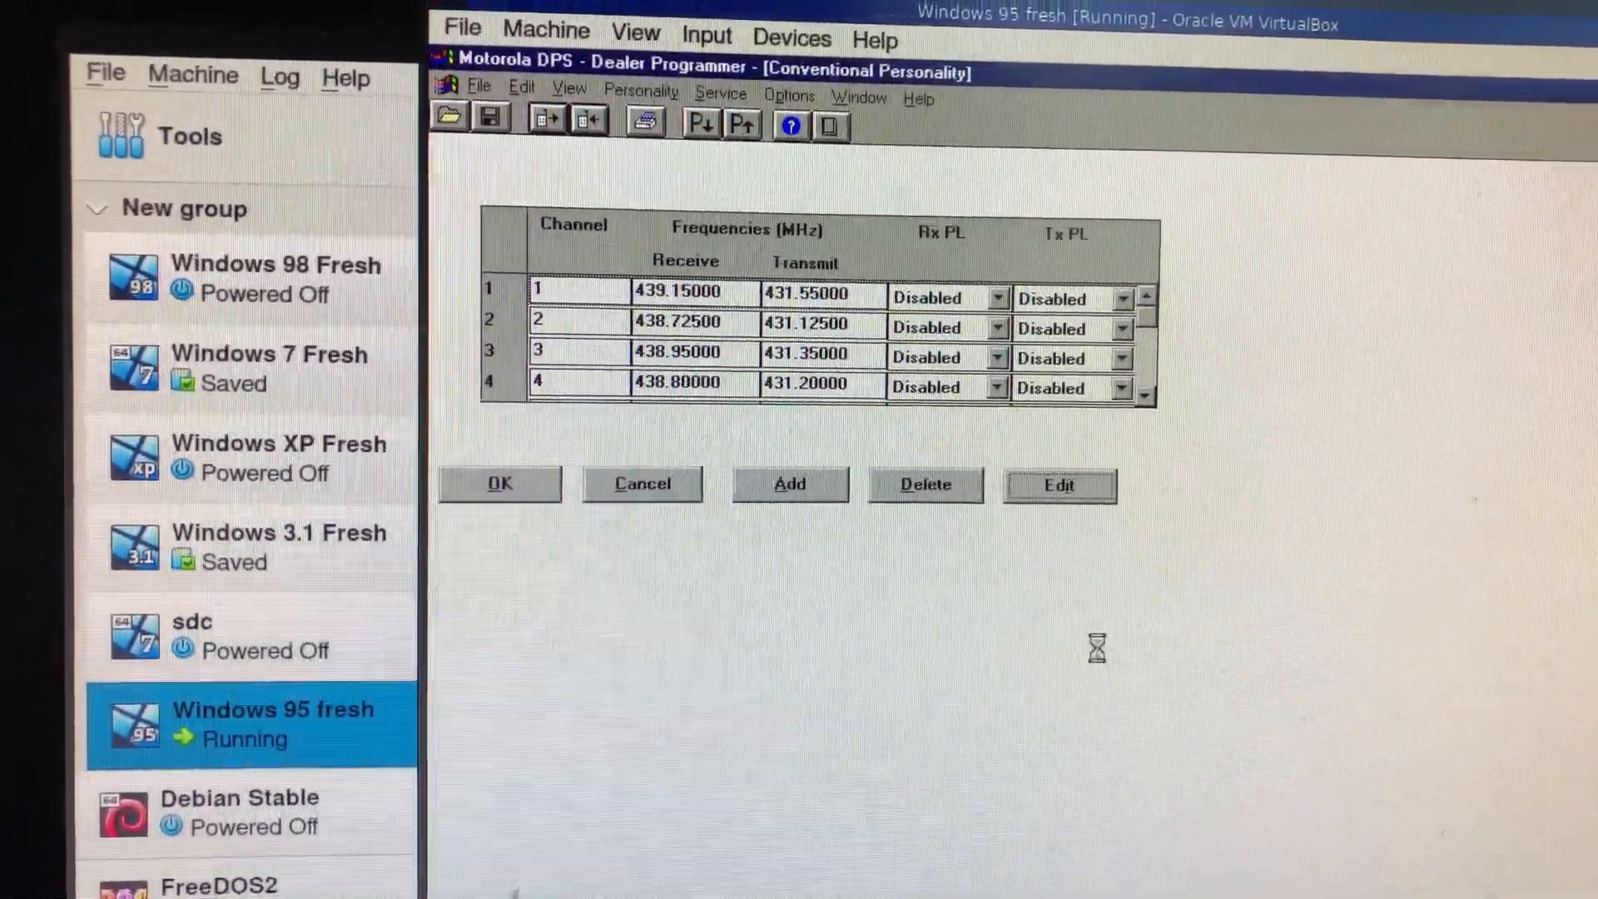